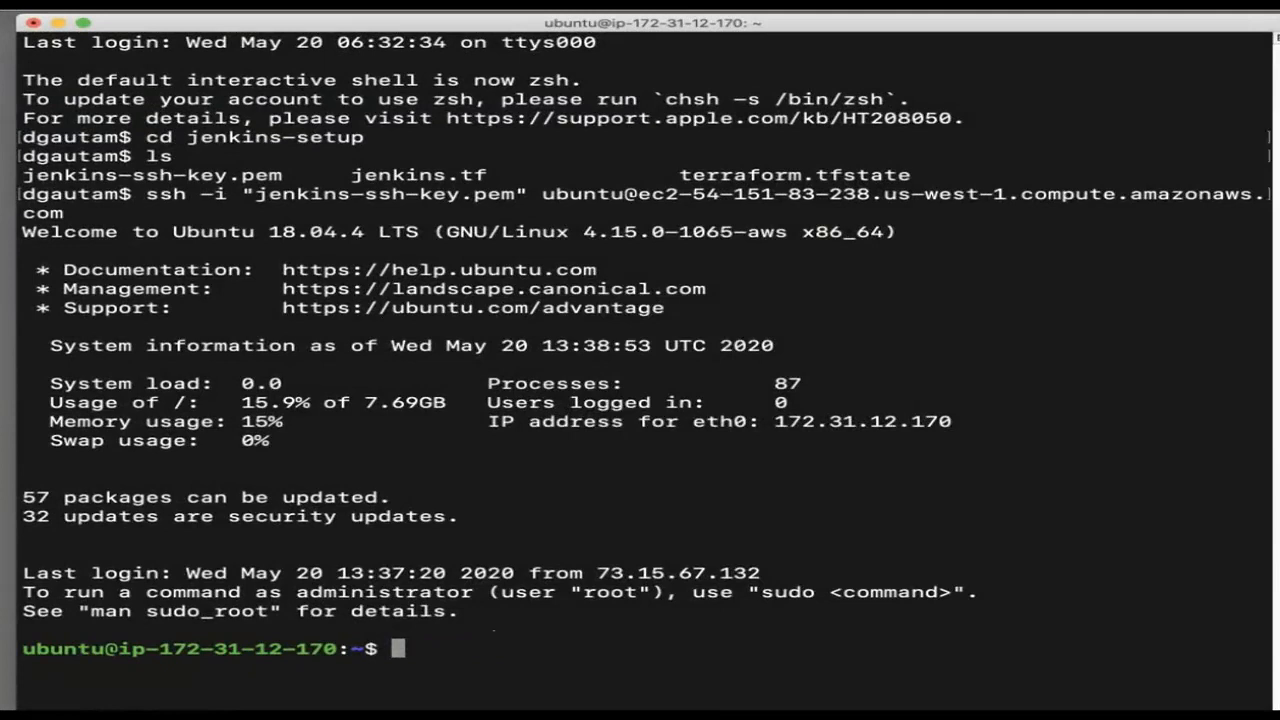
Become root with sudo su and refresh the package lists with apt-get update.
text(sudo su)
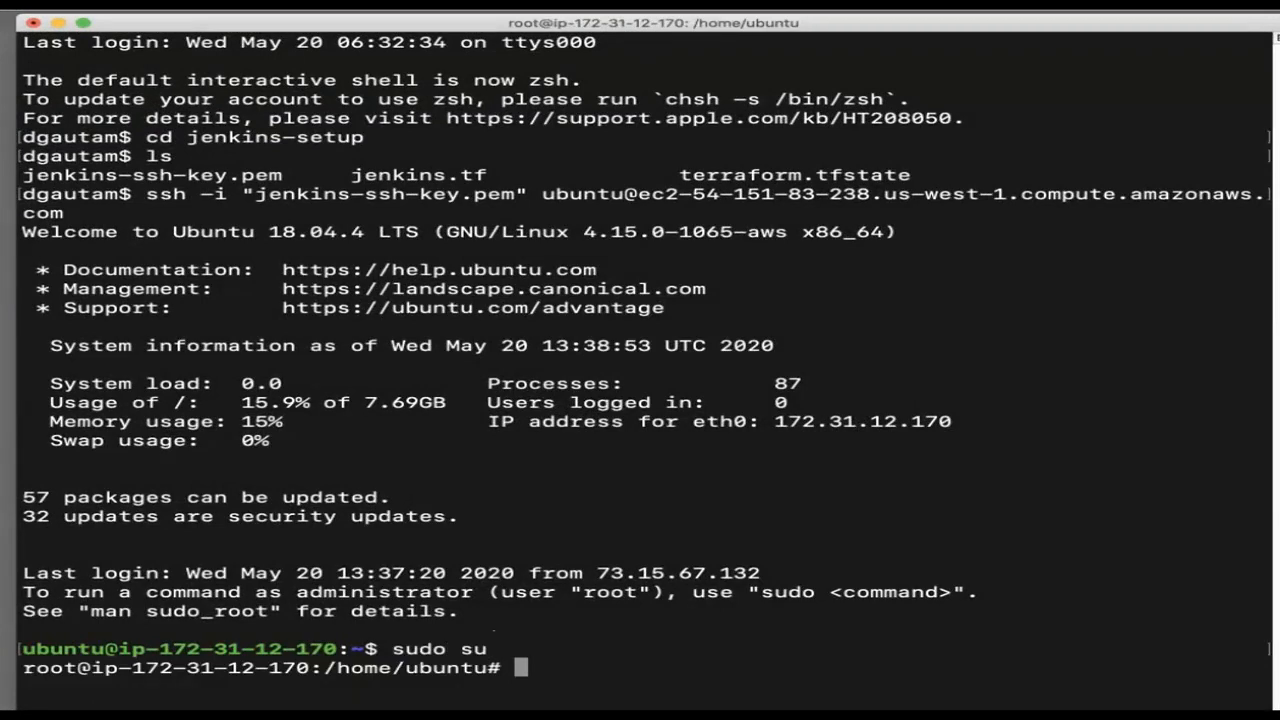
text(apt-get update)
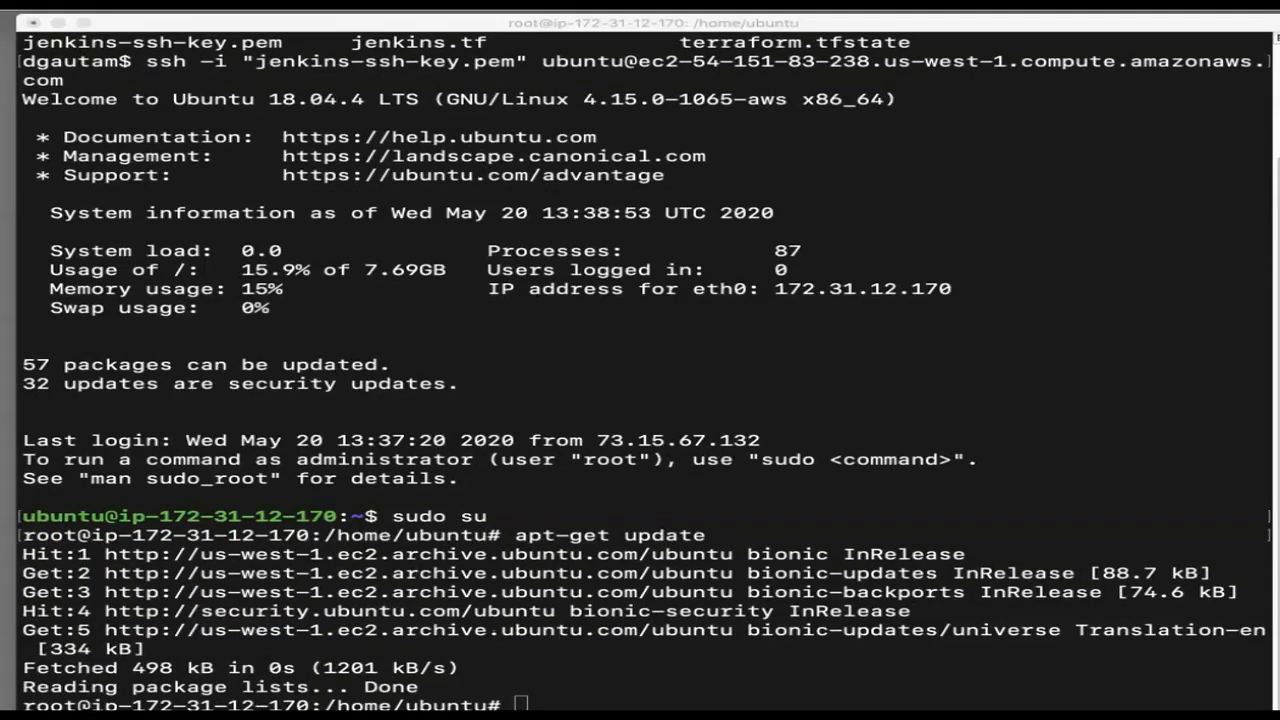
Install openjdk-11-jdk and add the Jenkins repository signing key.
text(apt-get install openjdk-11-jdk)
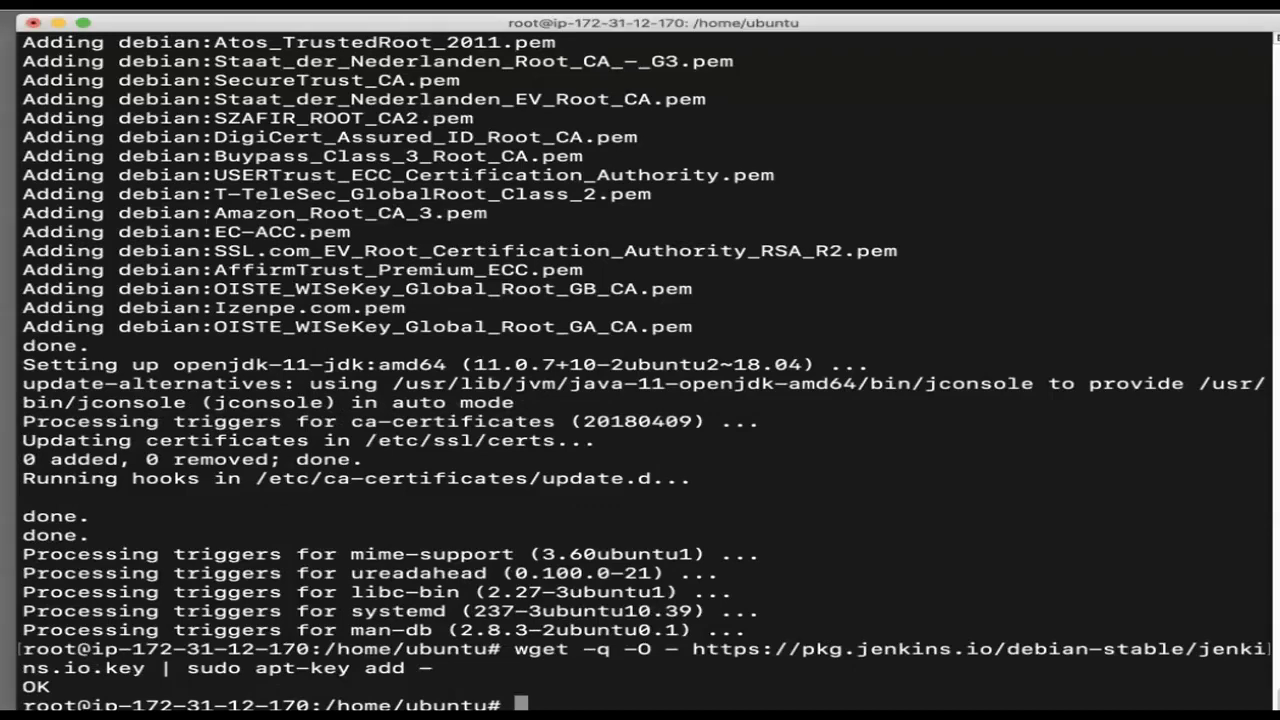
Add the pkg.jenkins.io debian-stable repository to jenkins.list, update package lists and install jenkins.
text(sudo sh -c 'echo deb https://pkg.jenkins.io/debian-stable binary/ > /etc/apt/sources.list.d/jenkins.list')
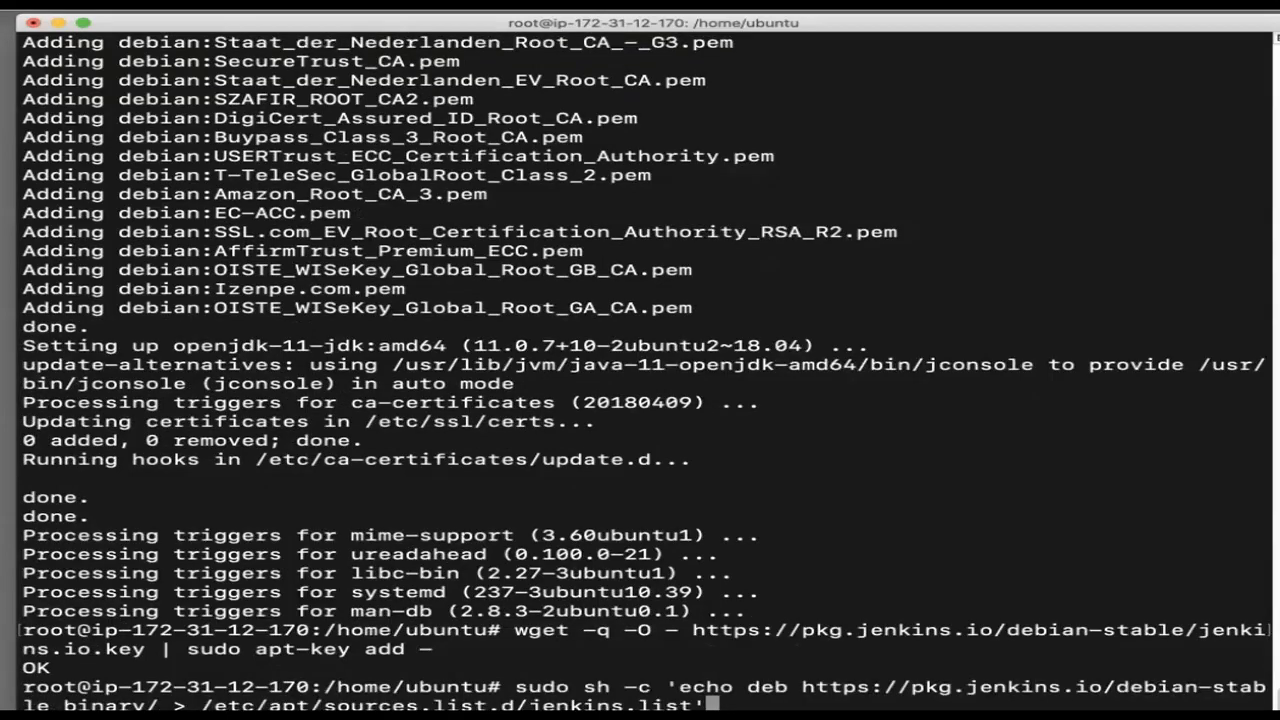
key(Return)
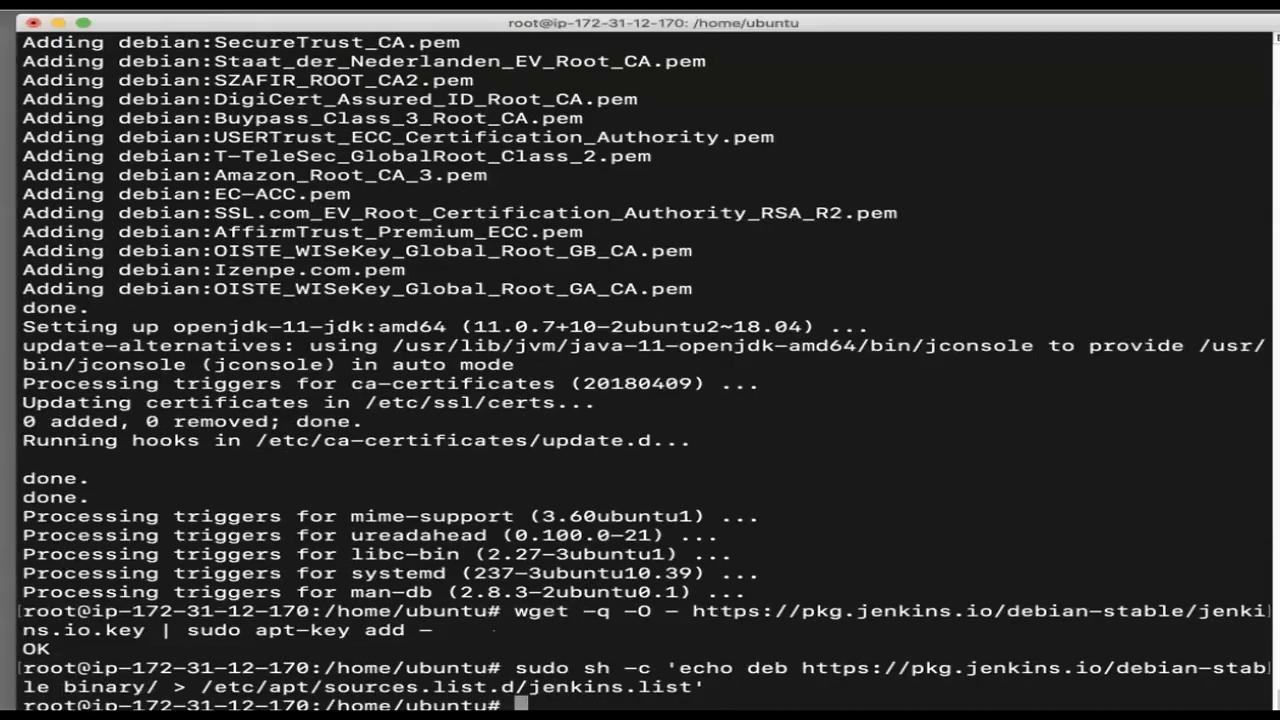
text(apt-get update)
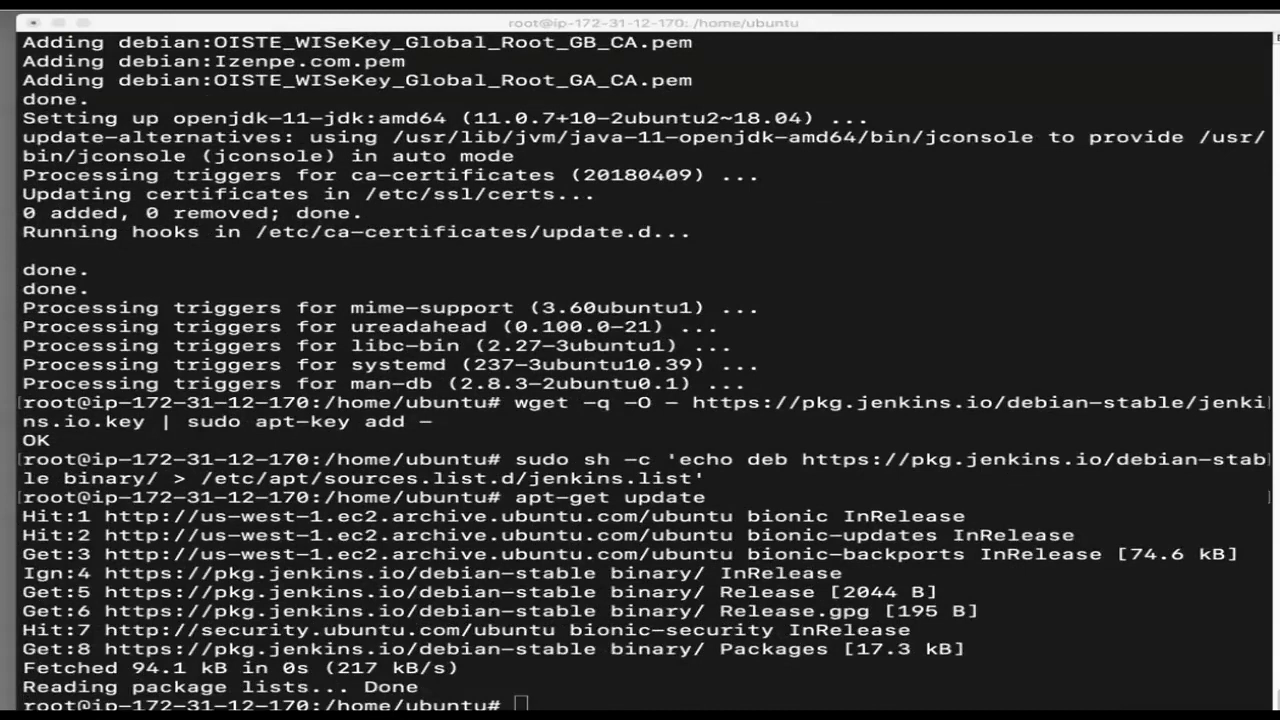
text(apt-get install jenkins)
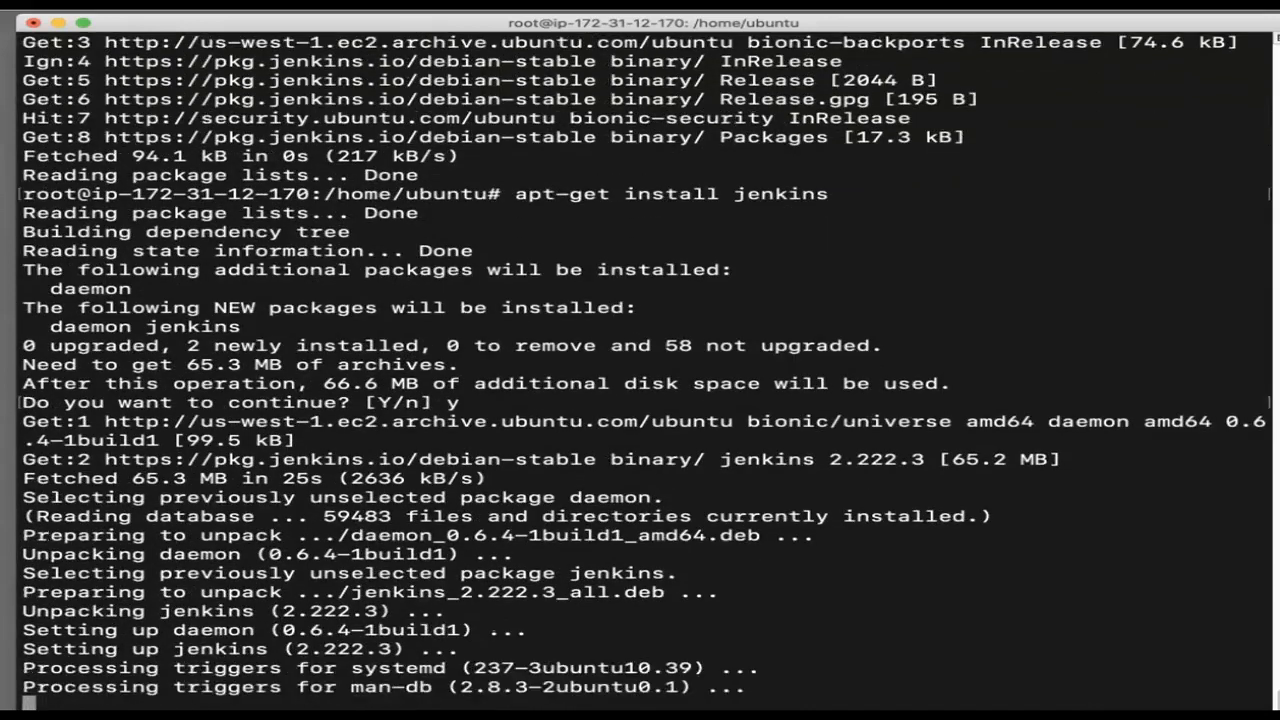
Check jenkins.service with systemctl status, showing it loaded and active.
scroll(down, 3)
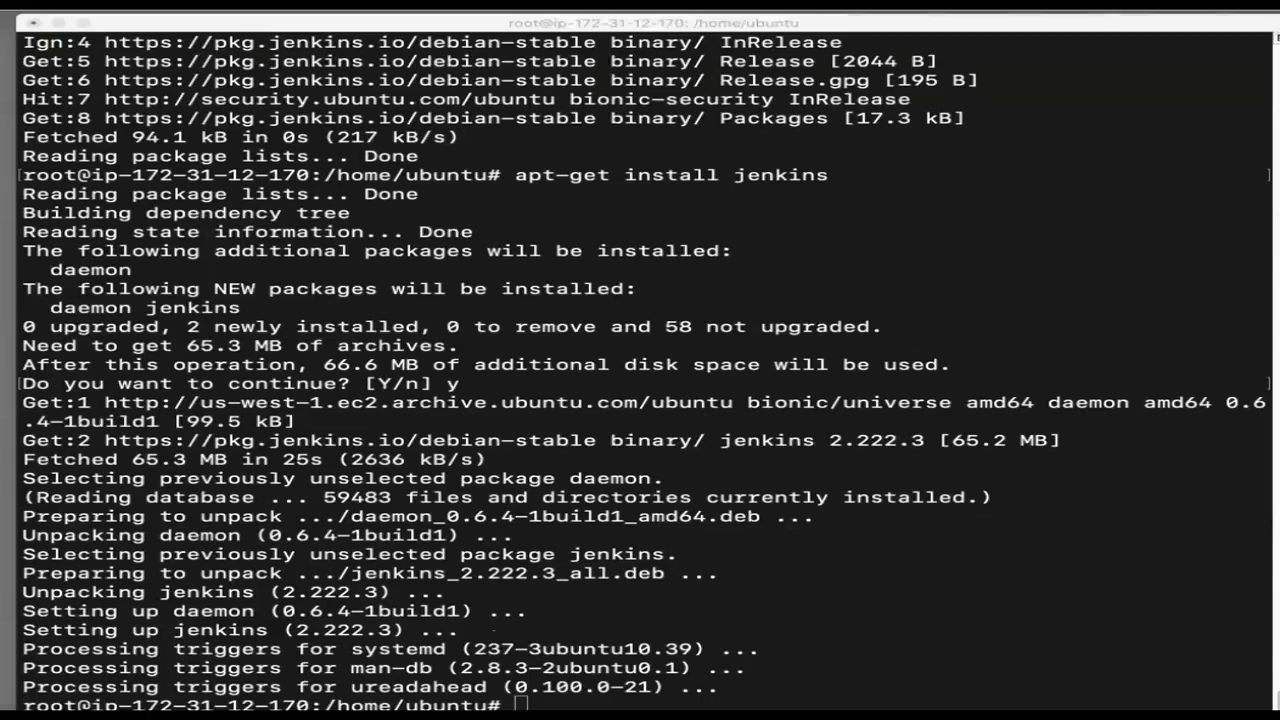
text(systemctl status jenkins.service)
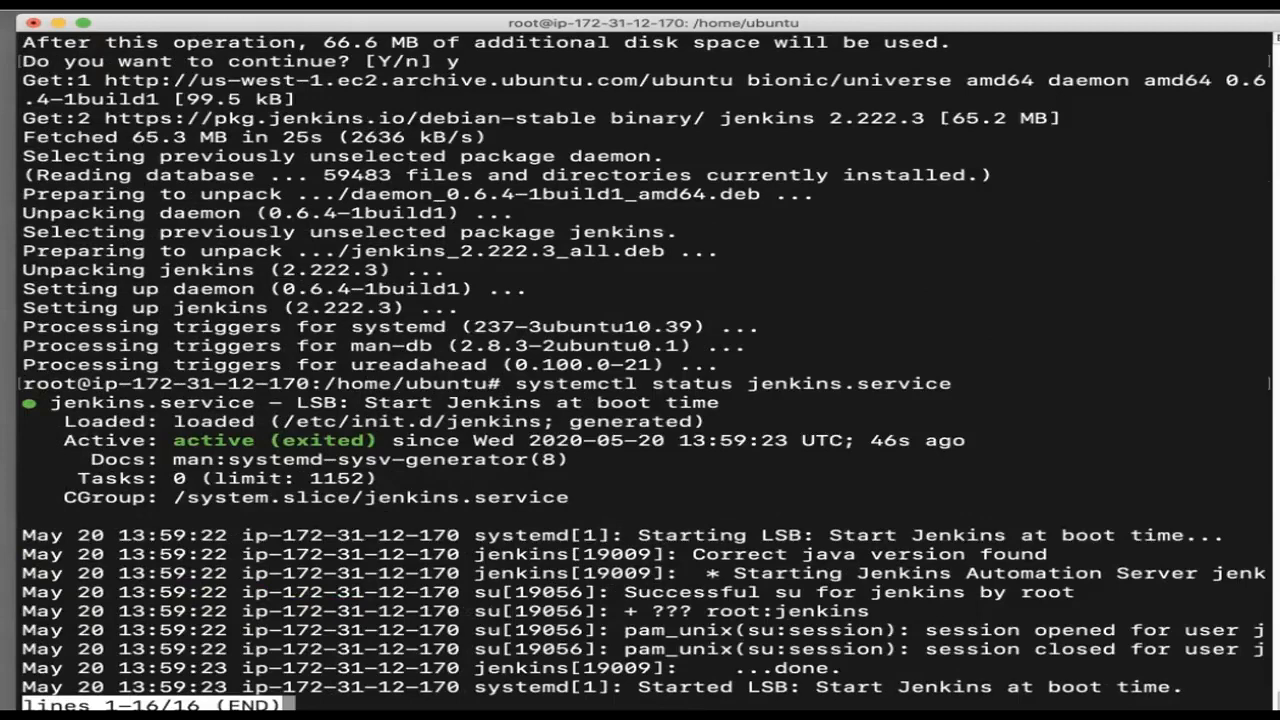
Copy the server's public IP from the terminal for a new browser tab at port 8080.
double_click(264, 442)
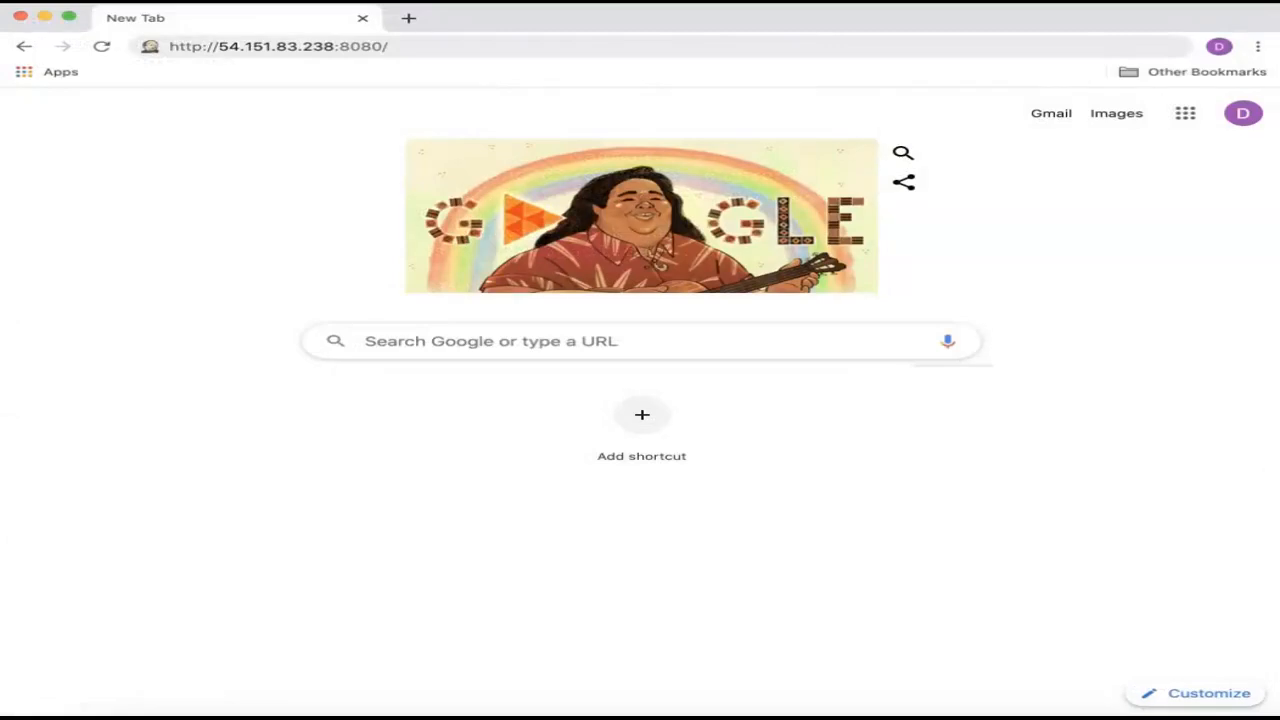
Load the Jenkins page at the server's :8080 address and print the initialAdminPassword file.
click(270, 48)
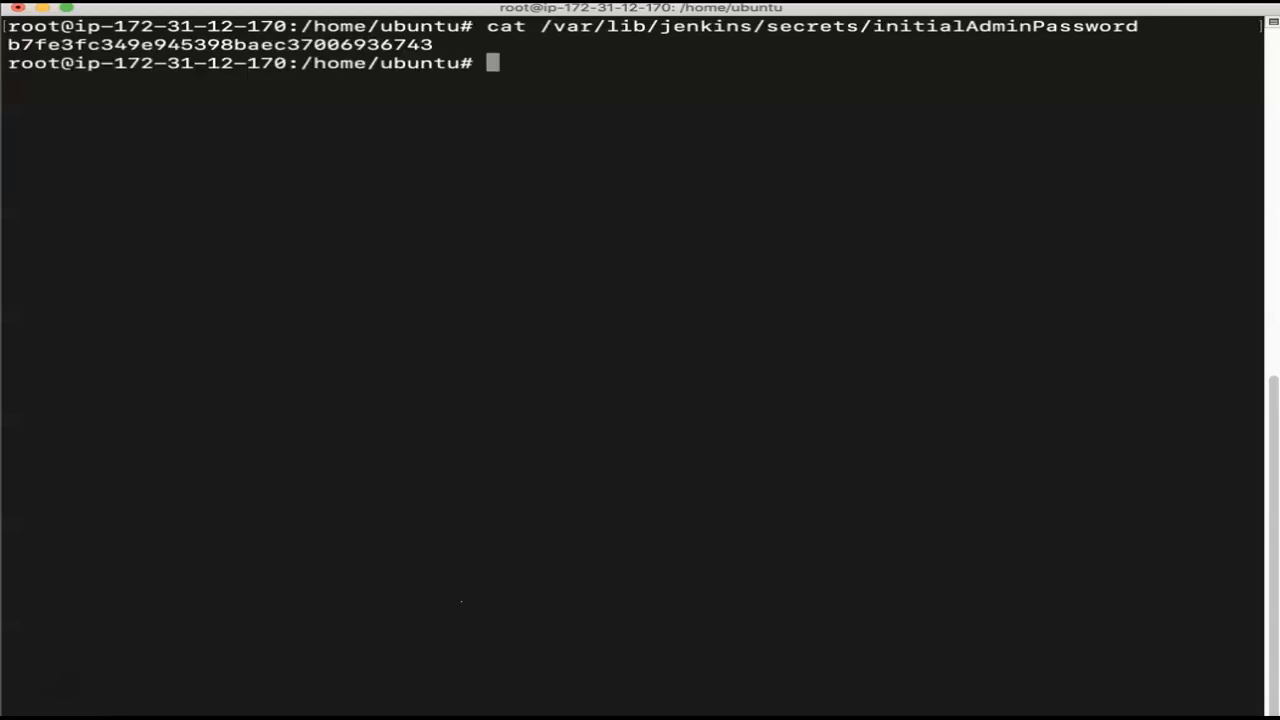
Paste the initial admin password into Administrator password and continue to Customize Jenkins.
drag(8, 44, 432, 44)
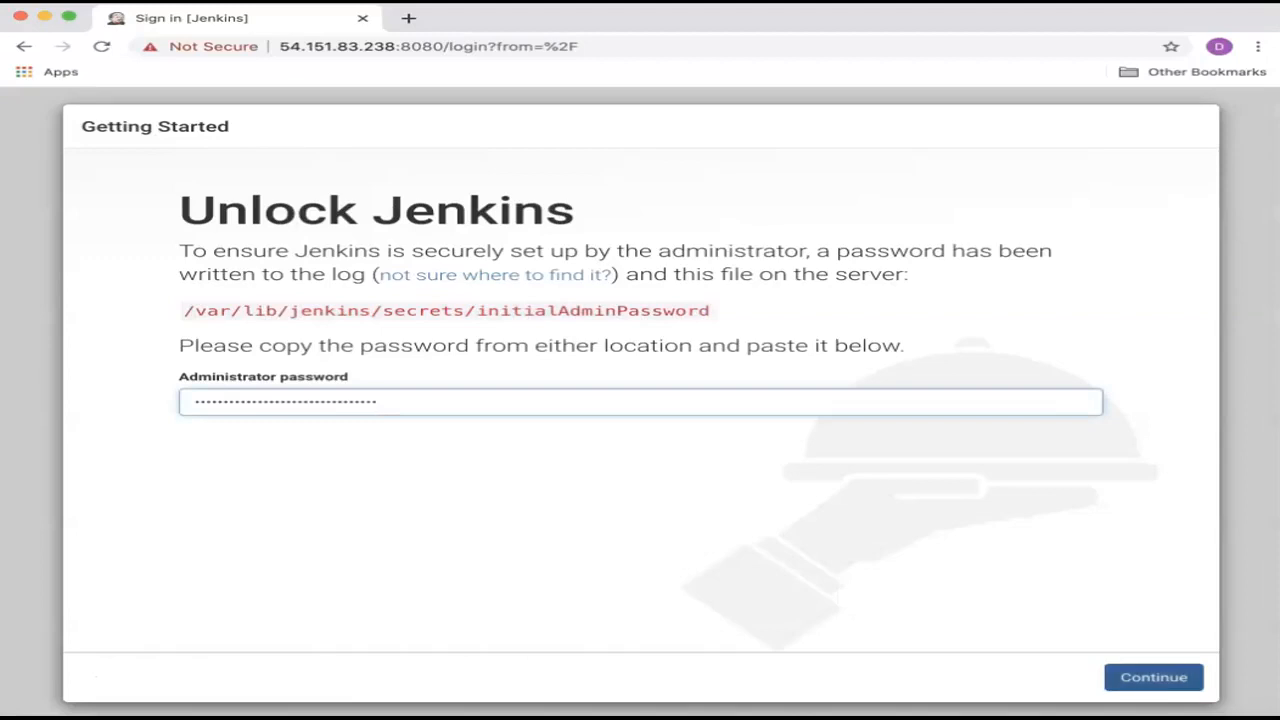
click(1162, 676)
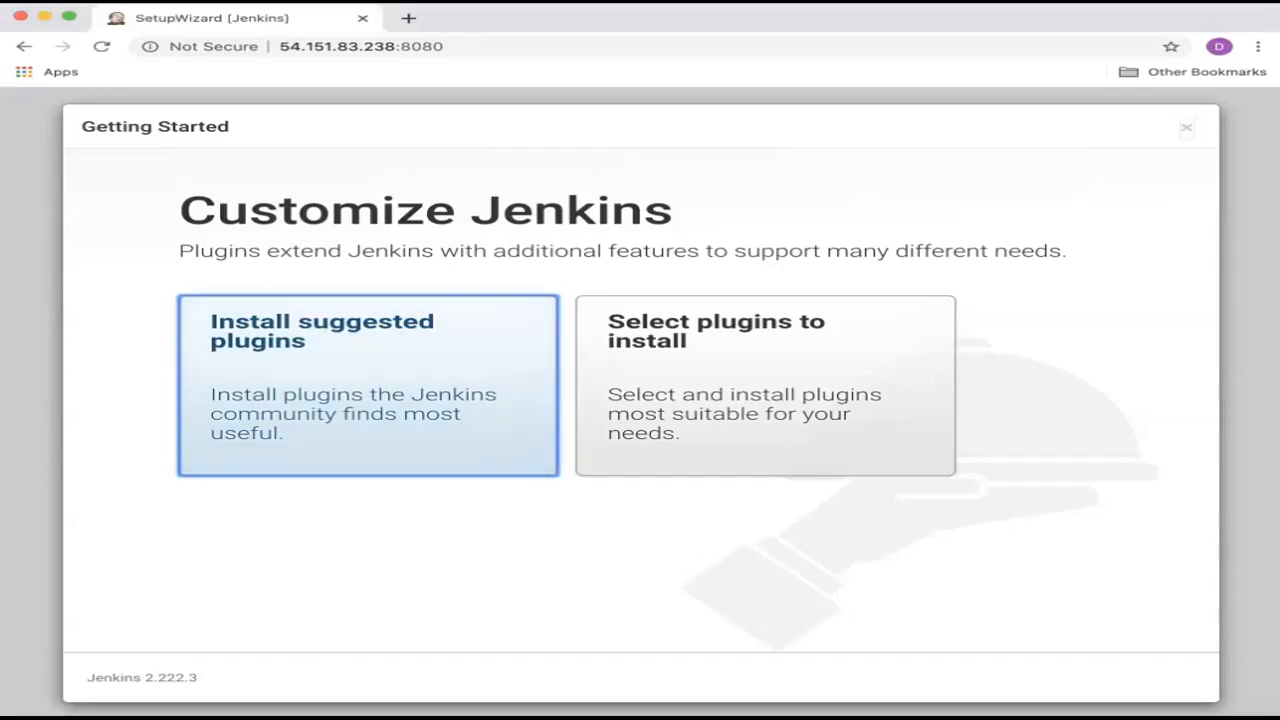
Install the suggested plugins and start the first admin user with username admin.
click(364, 384)
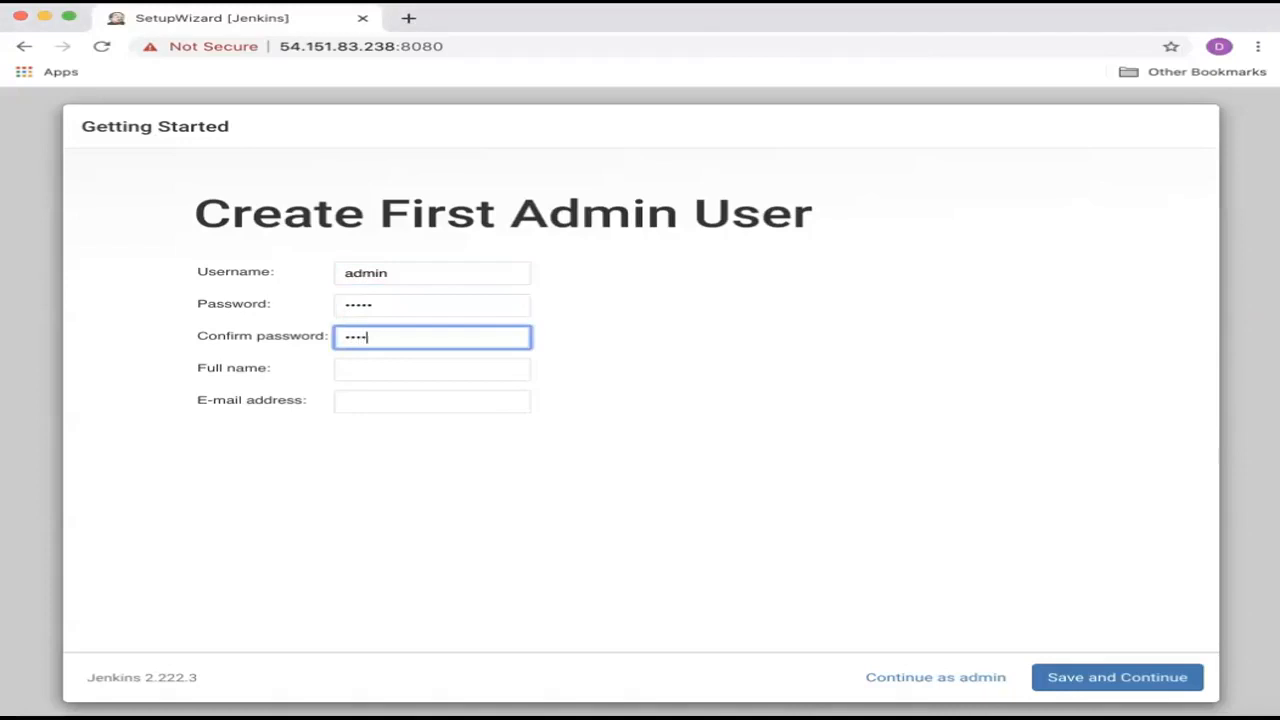
text(Administrator)
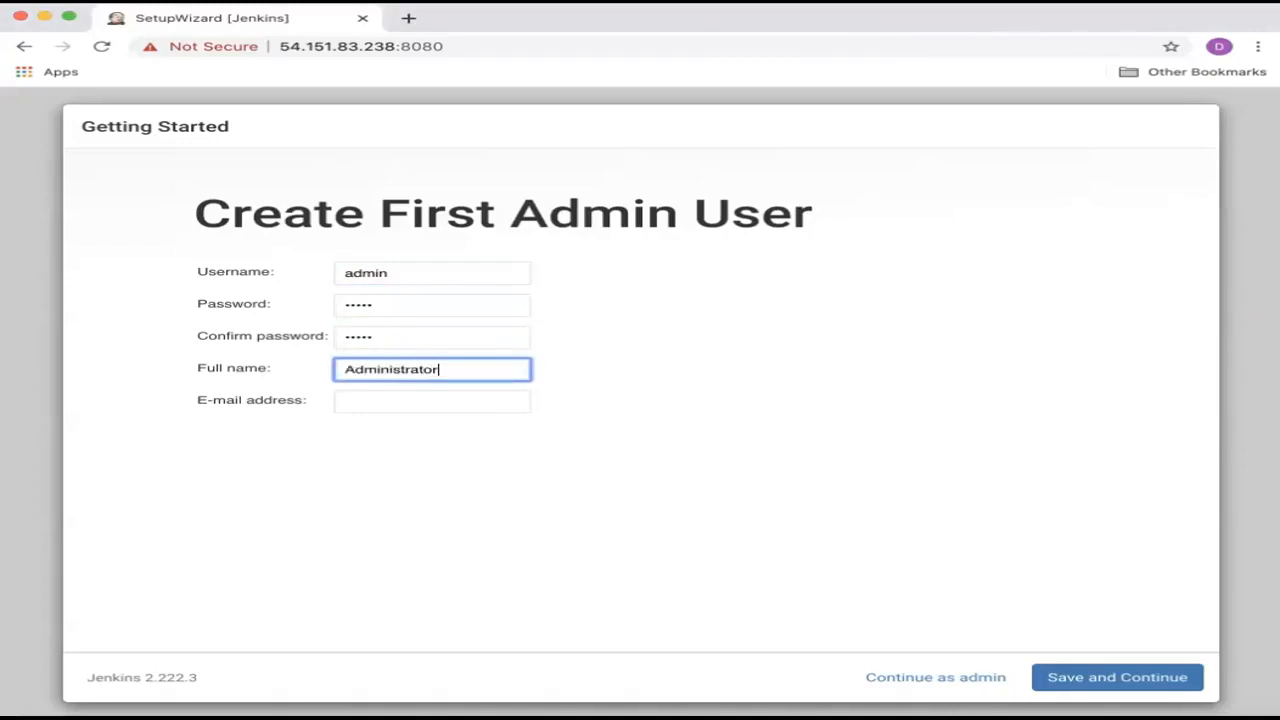
text(admin@example.com)
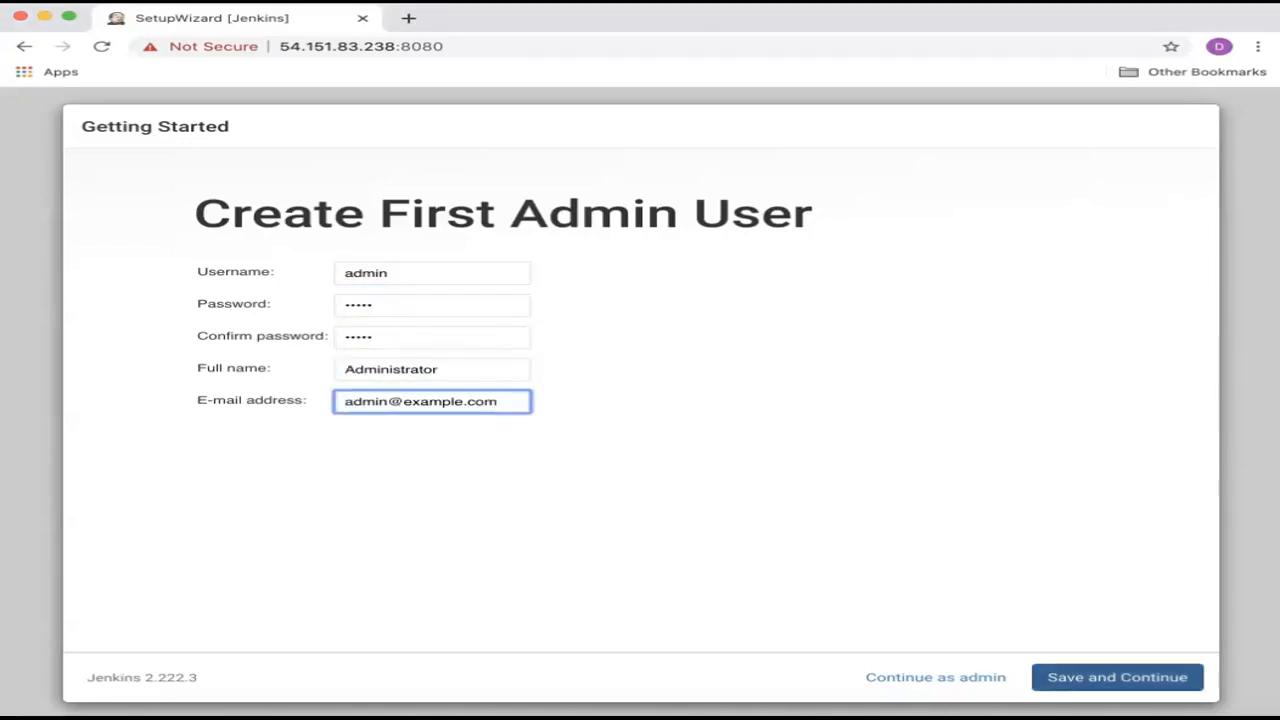
click(1120, 676)
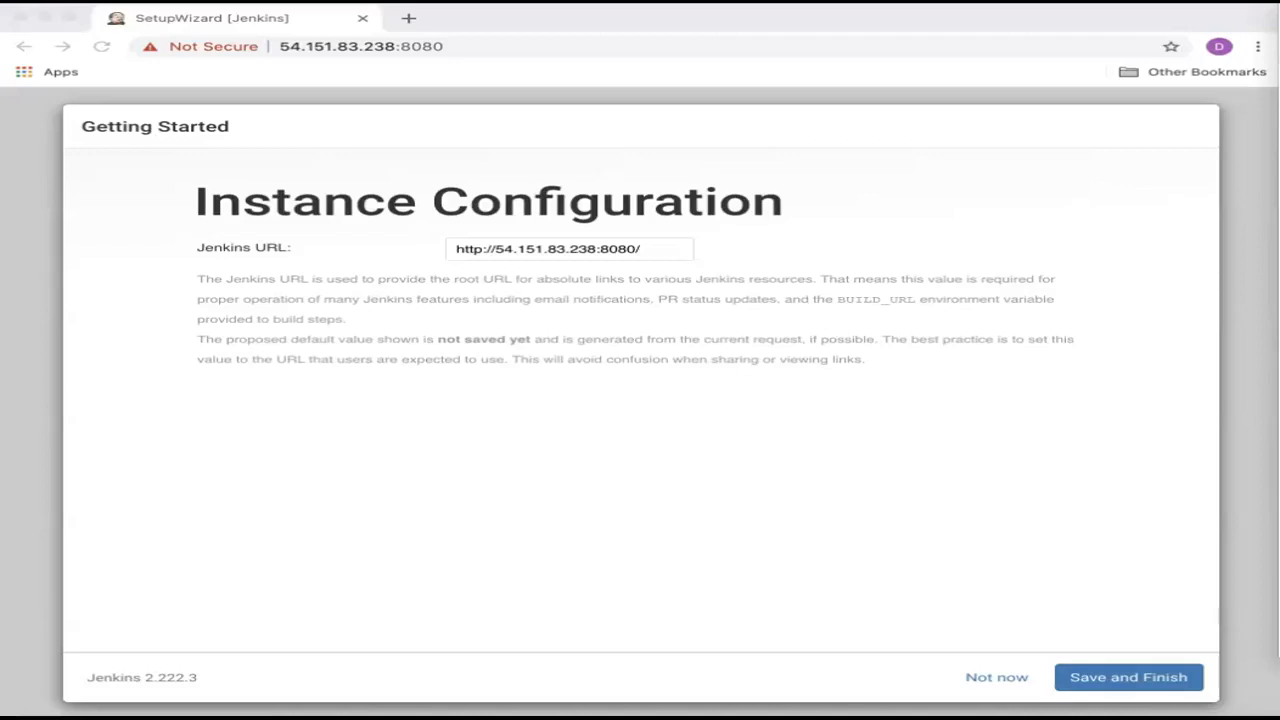
Save the proposed Jenkins URL, finish setup and start using Jenkins at the dashboard.
click(568, 248)
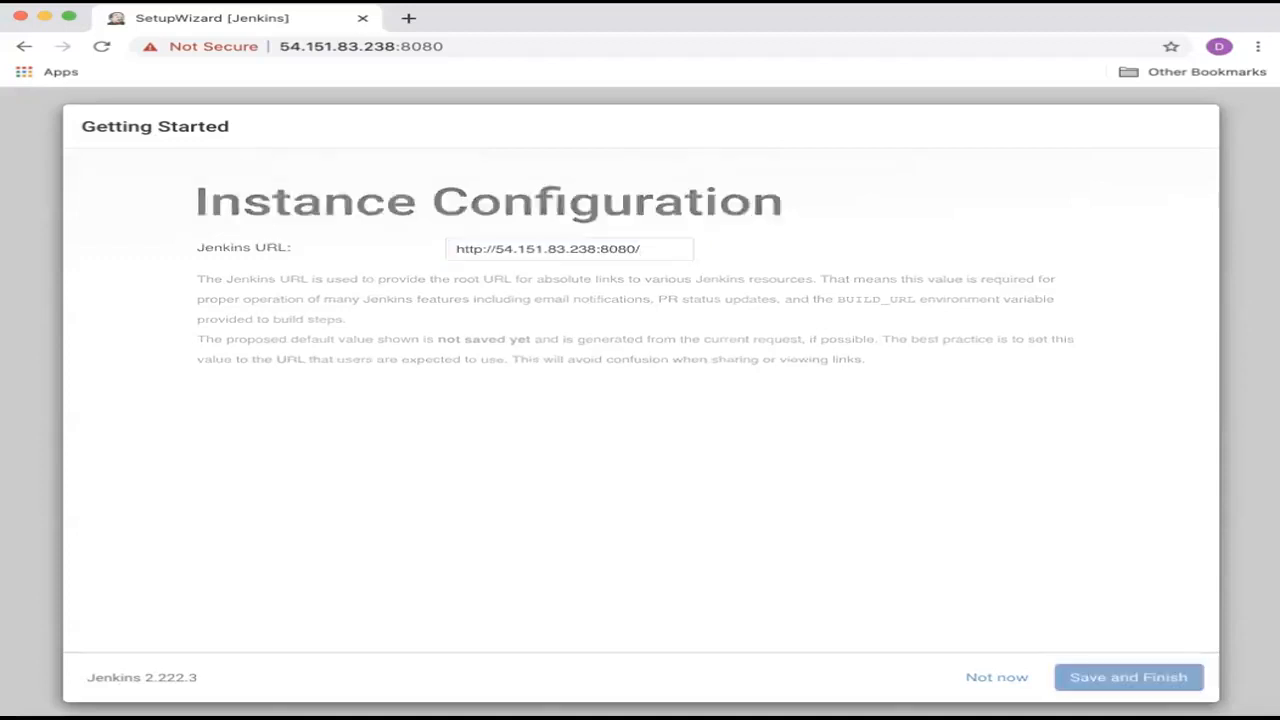
click(1138, 678)
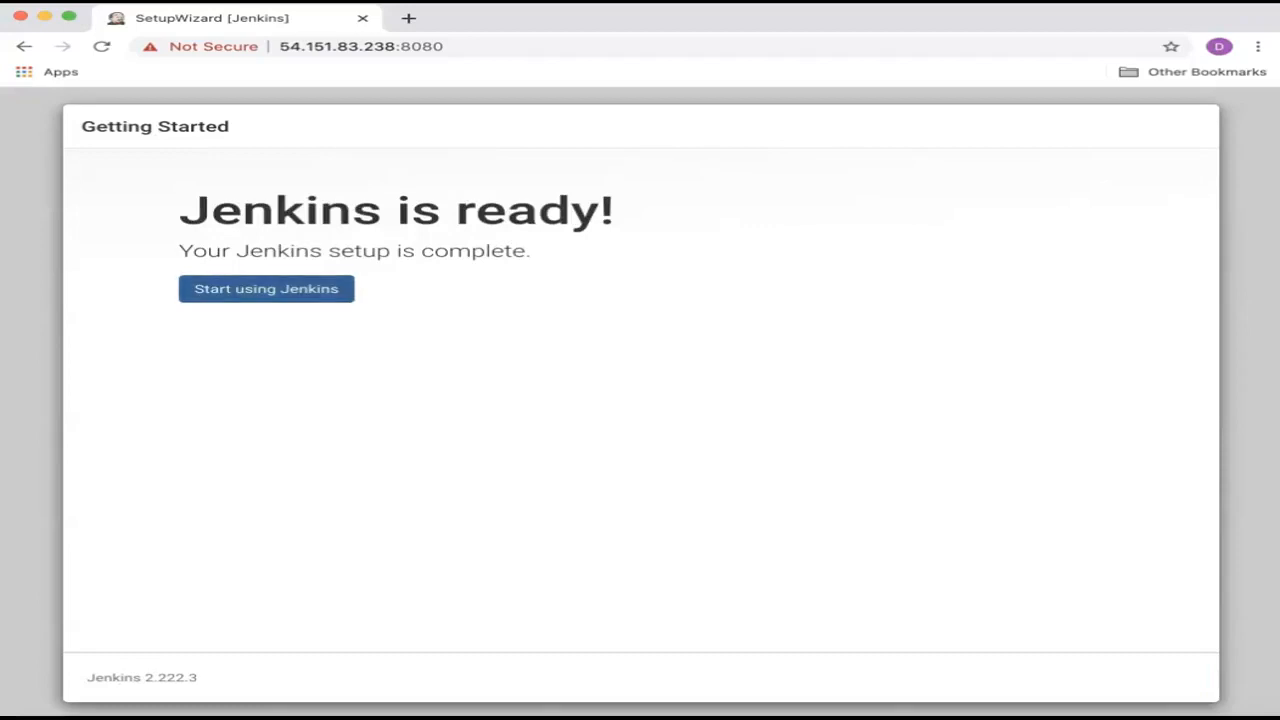
click(266, 288)
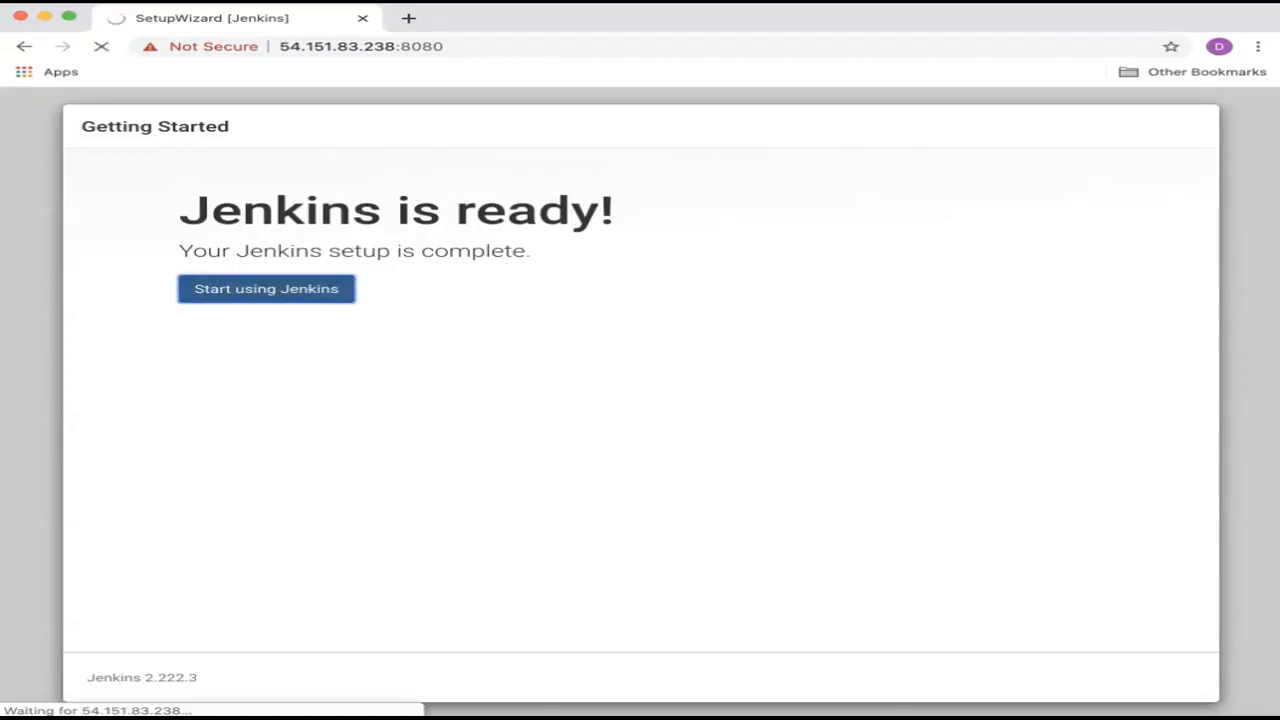
click(264, 288)
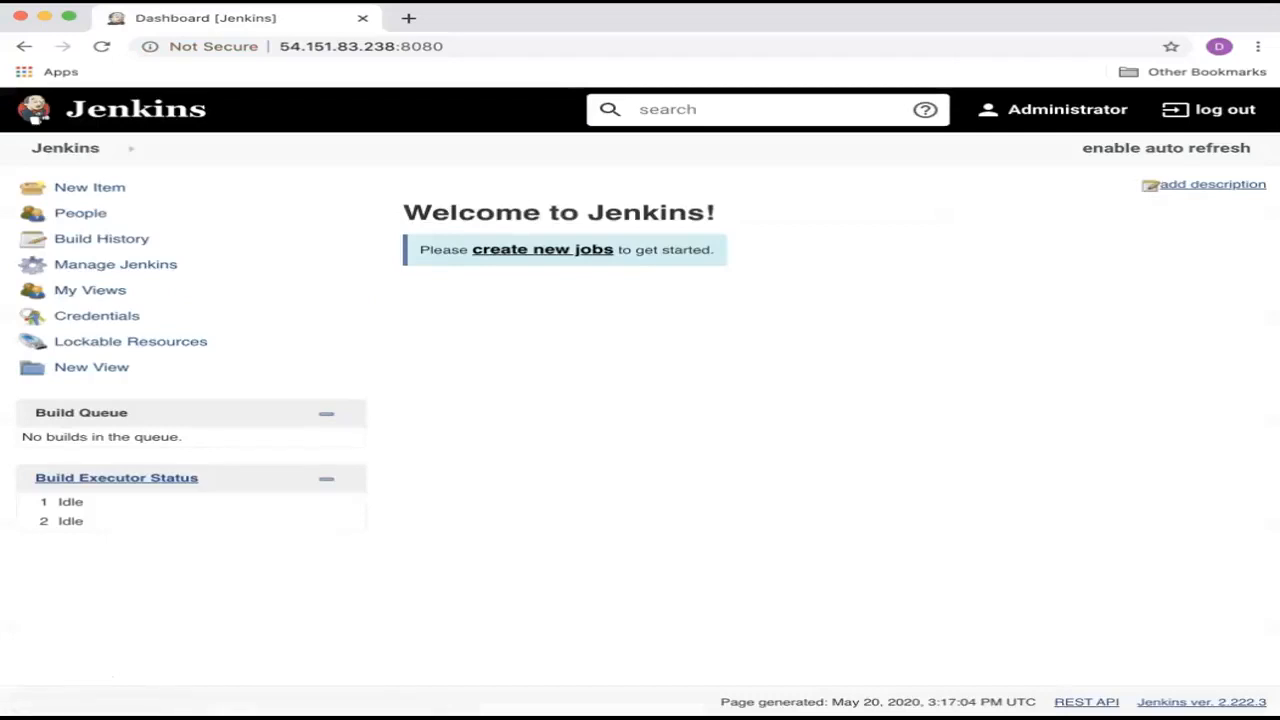